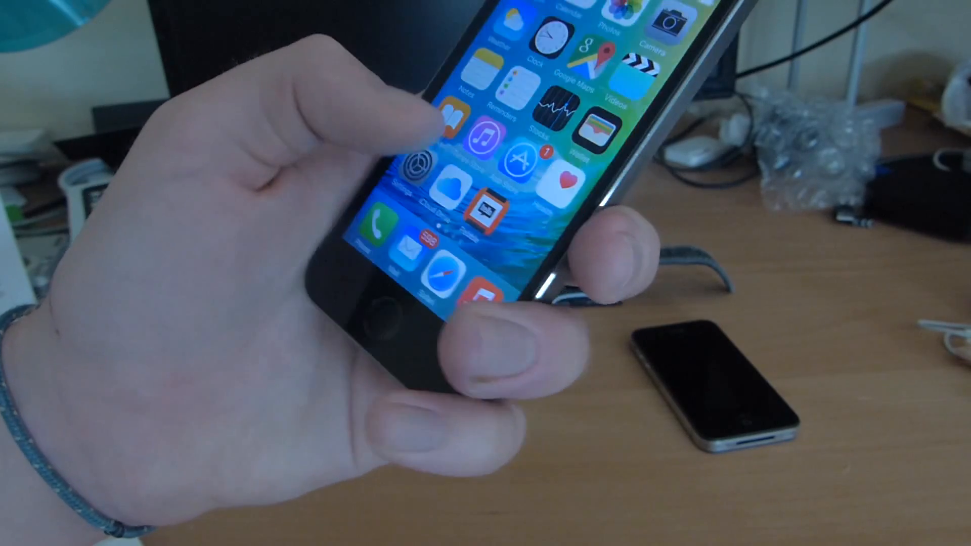
# Browse General's 'Use Side Switch To' options in Settings, then view App Store Updates showing the Amazon update
pyautogui.click(415, 173)
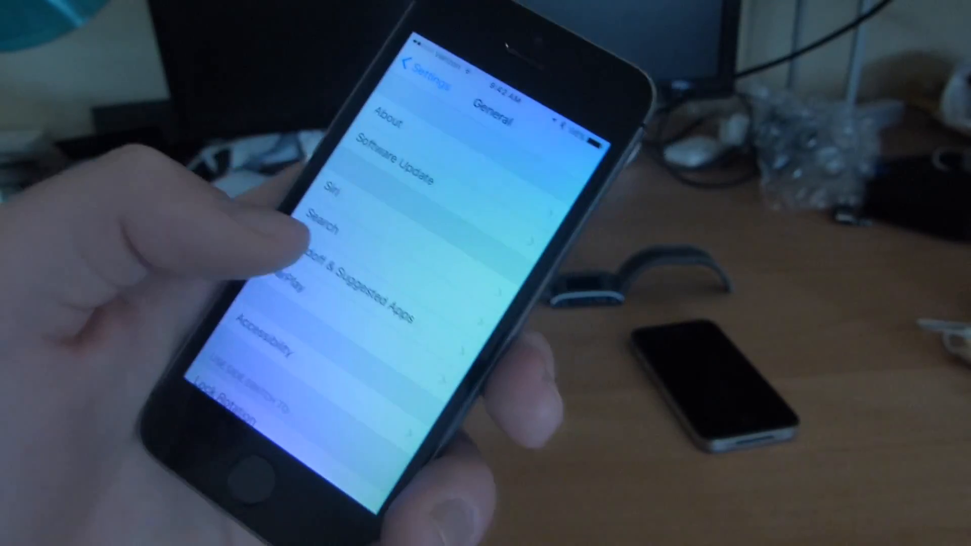
pyautogui.scroll(-3)
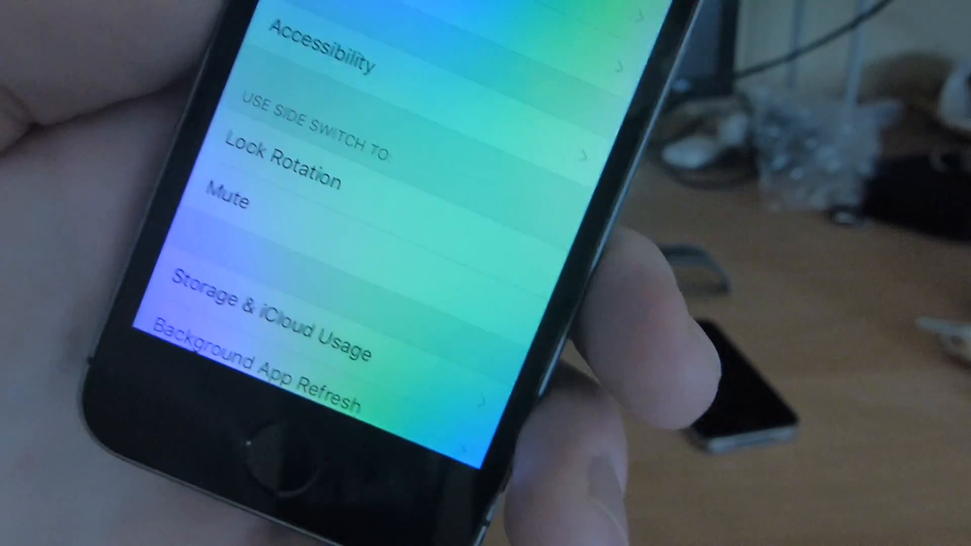
pyautogui.scroll(-3)
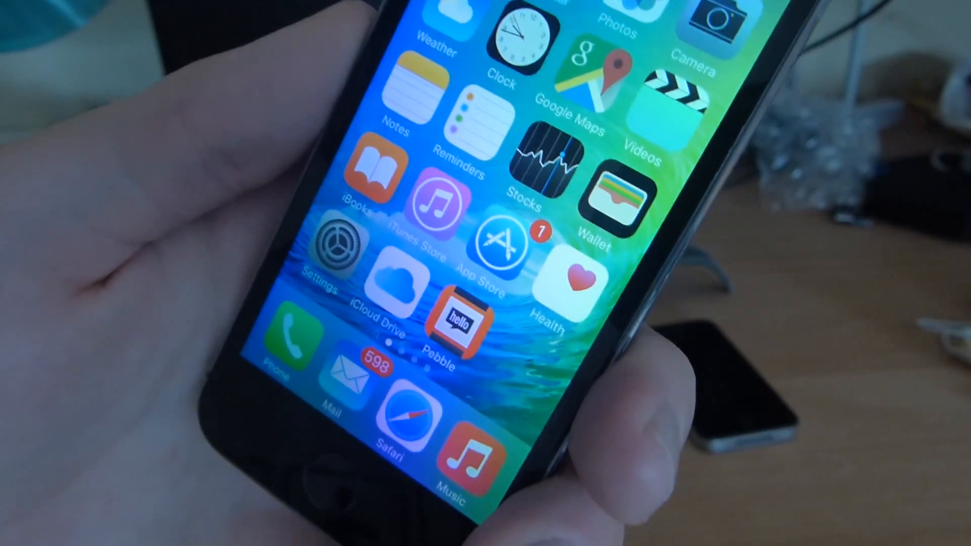
pyautogui.click(502, 248)
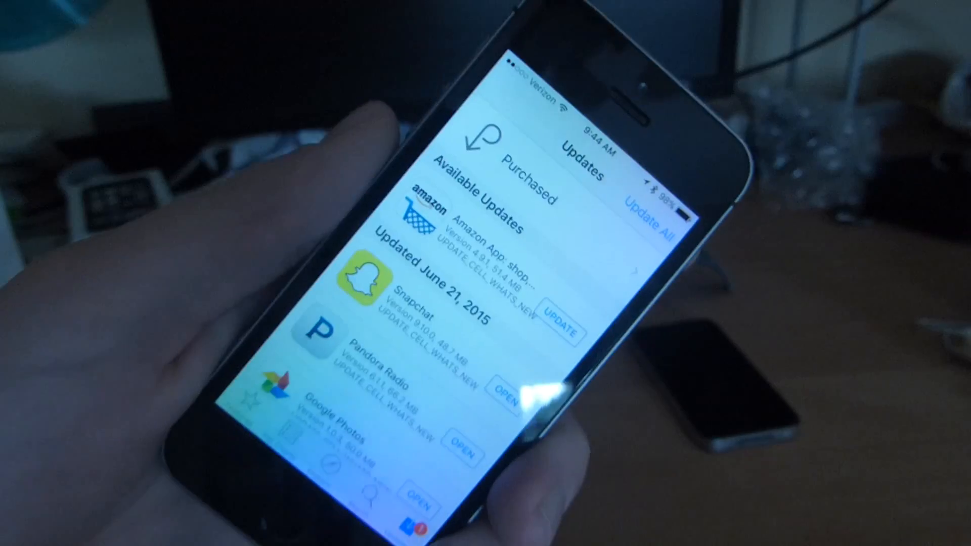